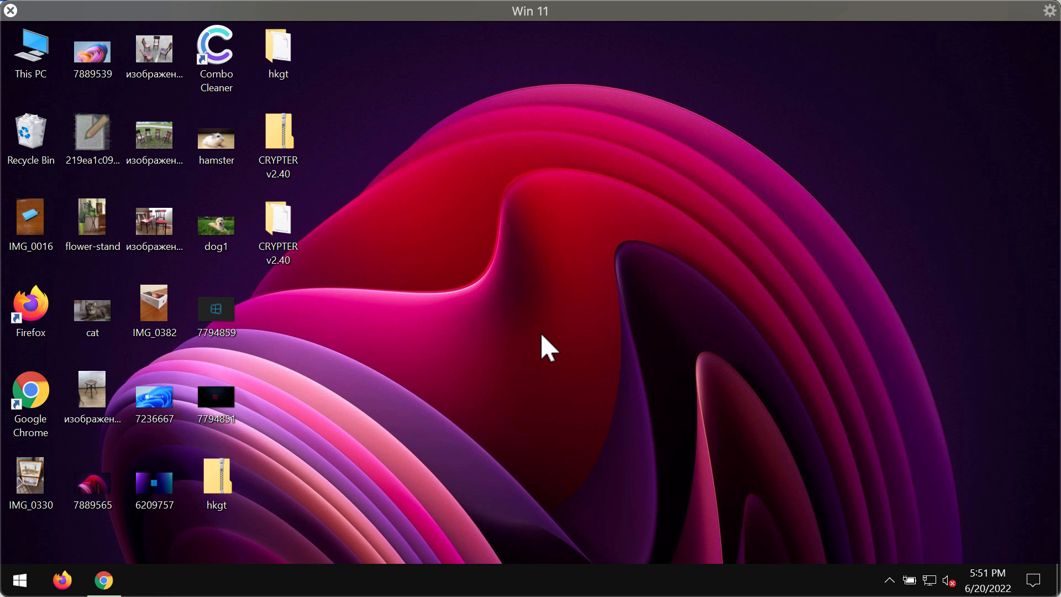
mouse_move(590, 125)
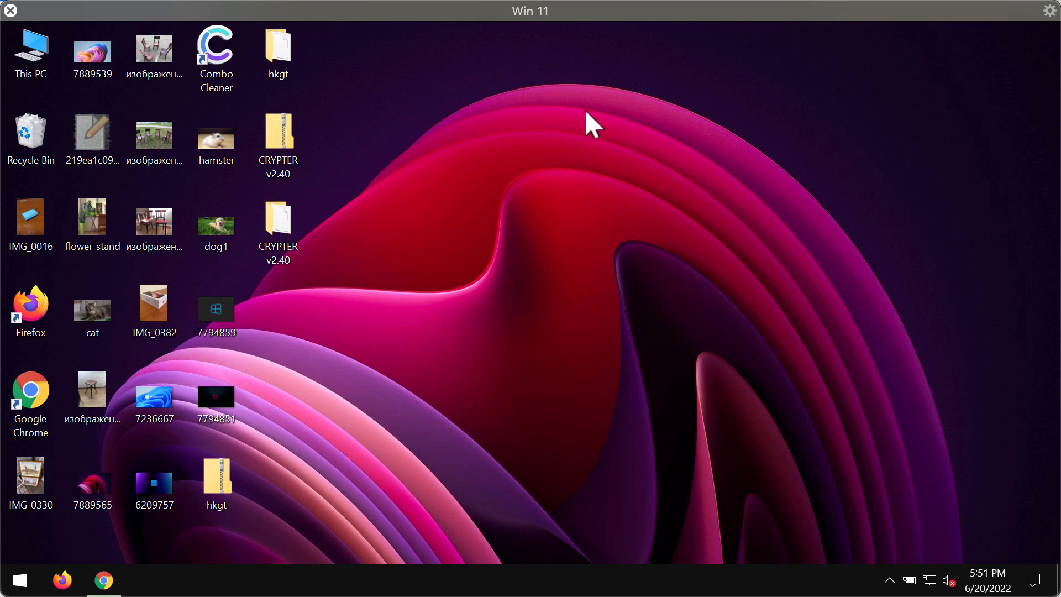
mouse_move(678, 27)
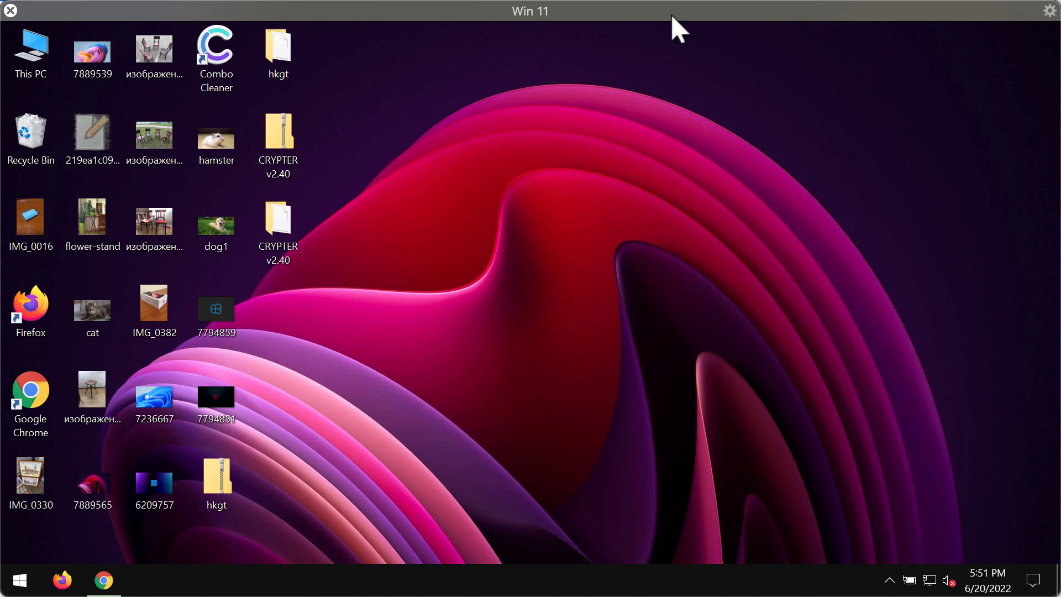
mouse_move(433, 270)
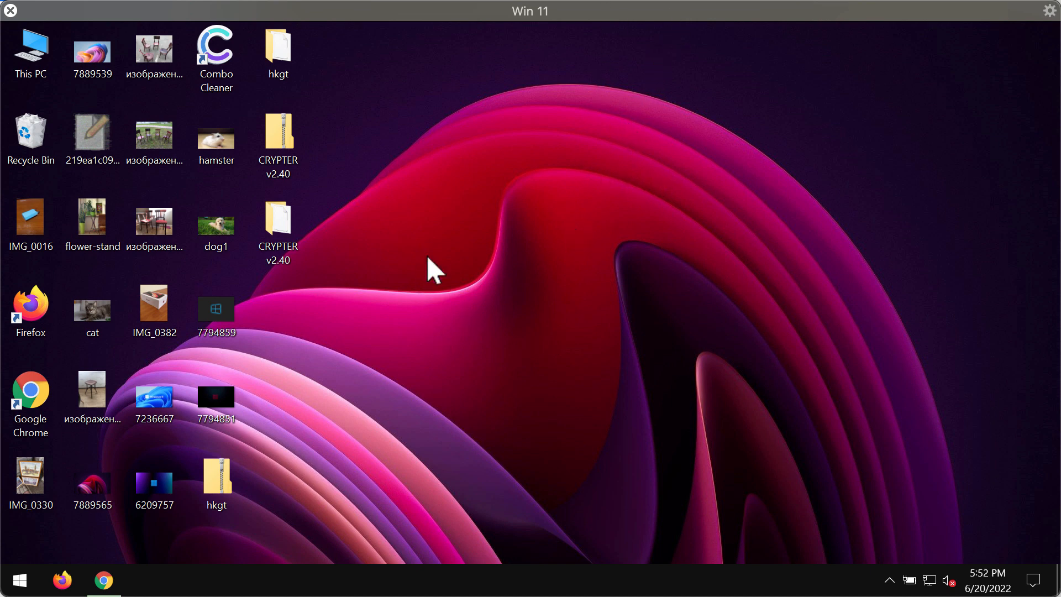
Step: Select the CRYPTER v2.40 folder on the desktop before signing out
left_click(277, 227)
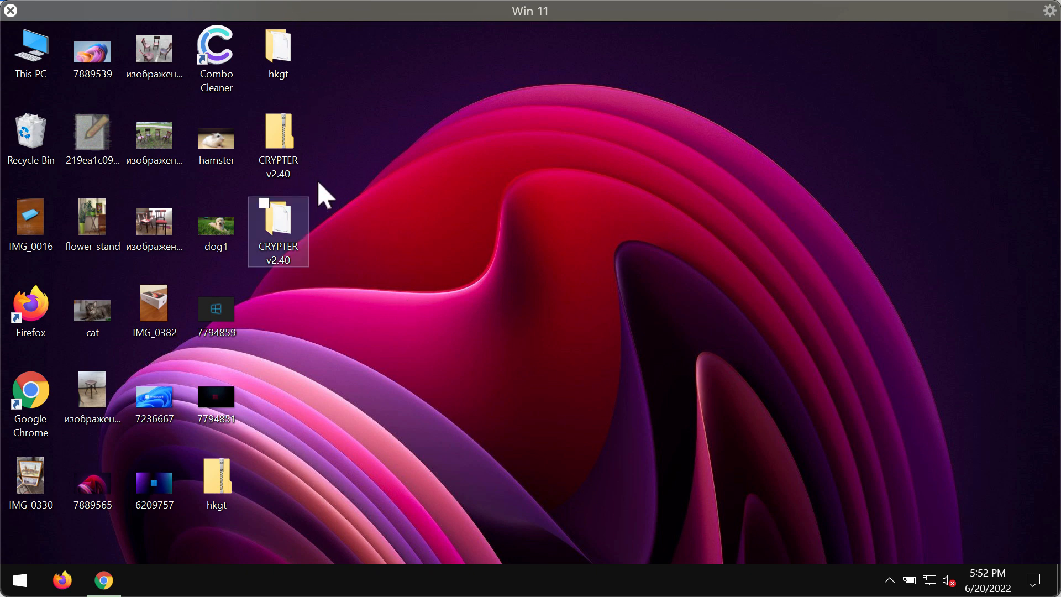
left_click(439, 282)
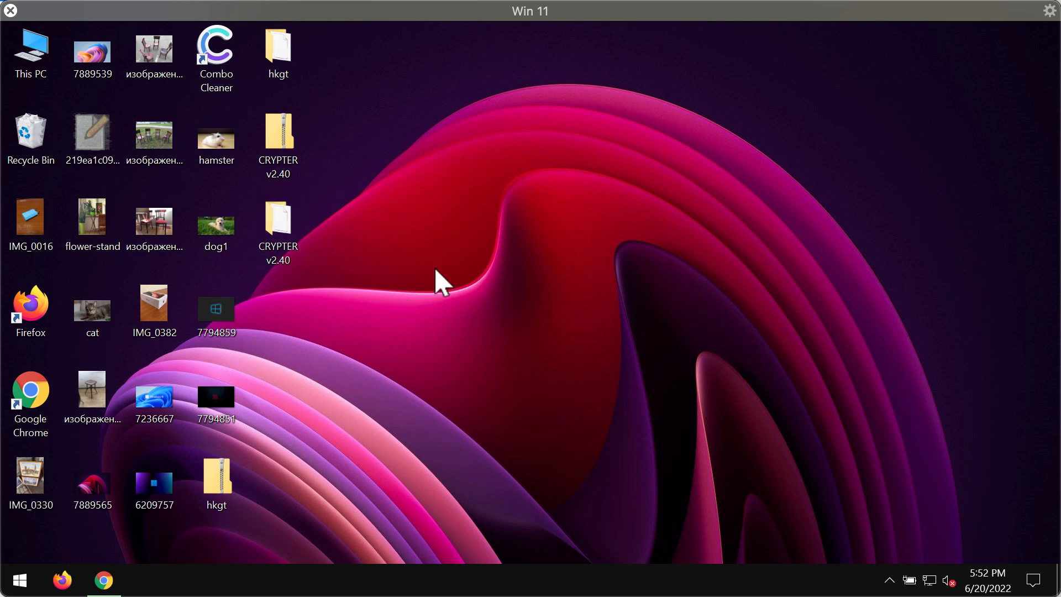
mouse_move(382, 264)
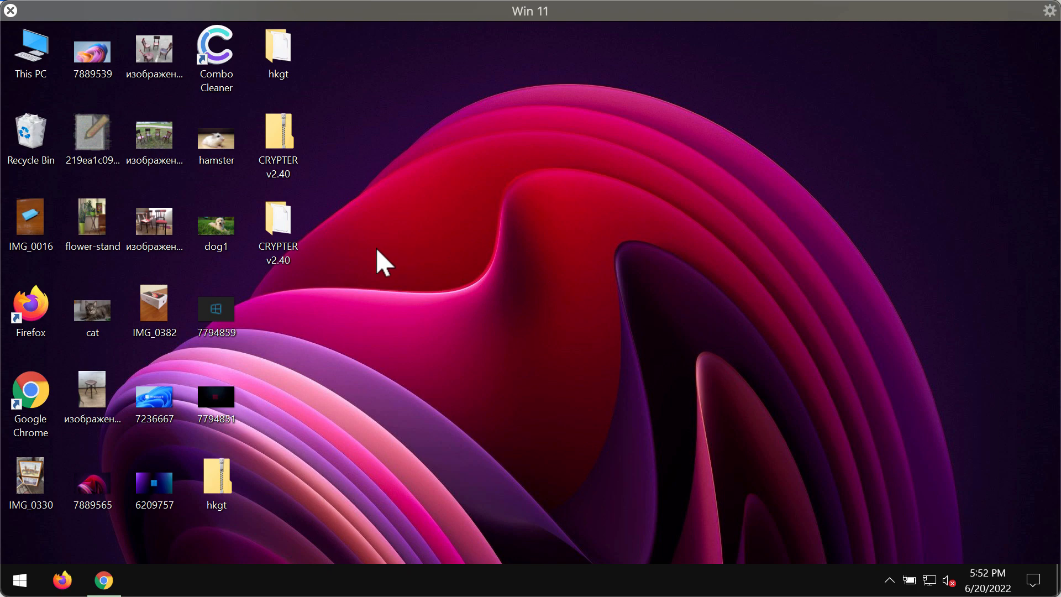
left_click(140, 117)
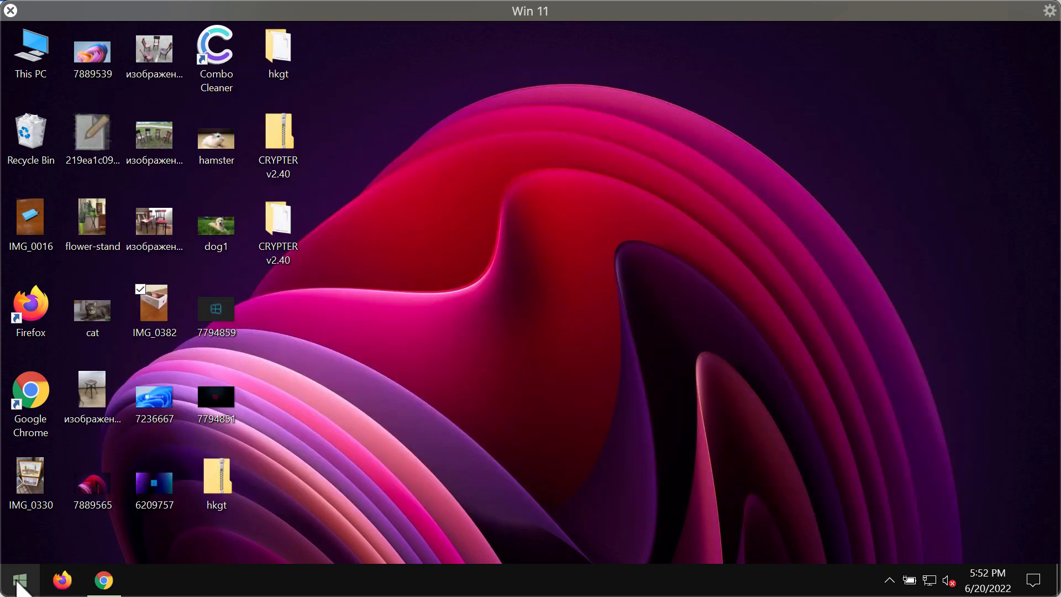
Step: Sign out of the Windows account from Start and sign back in to the desktop
right_click(19, 580)
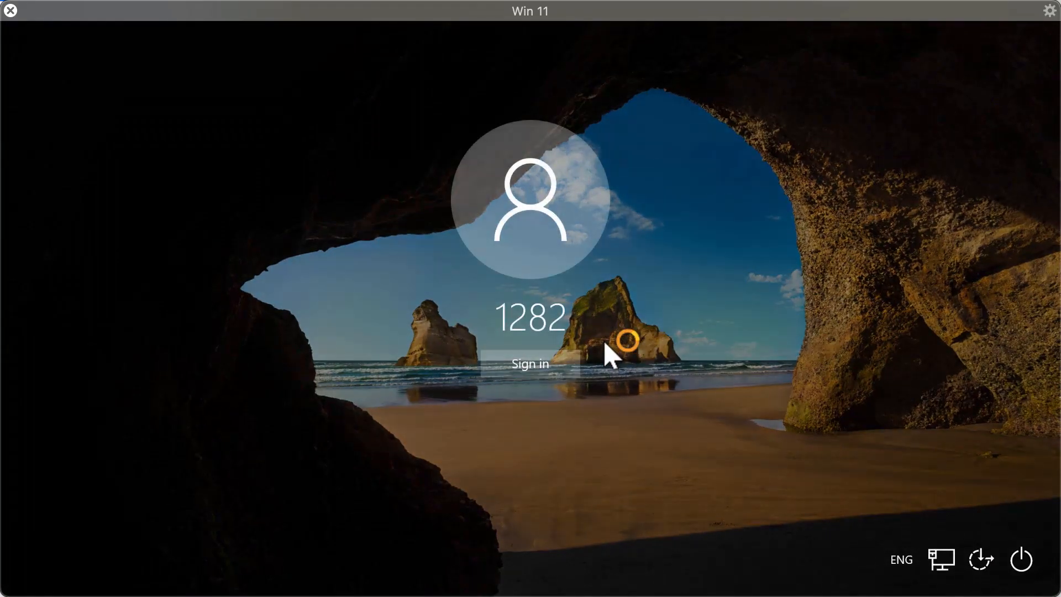
left_click(530, 362)
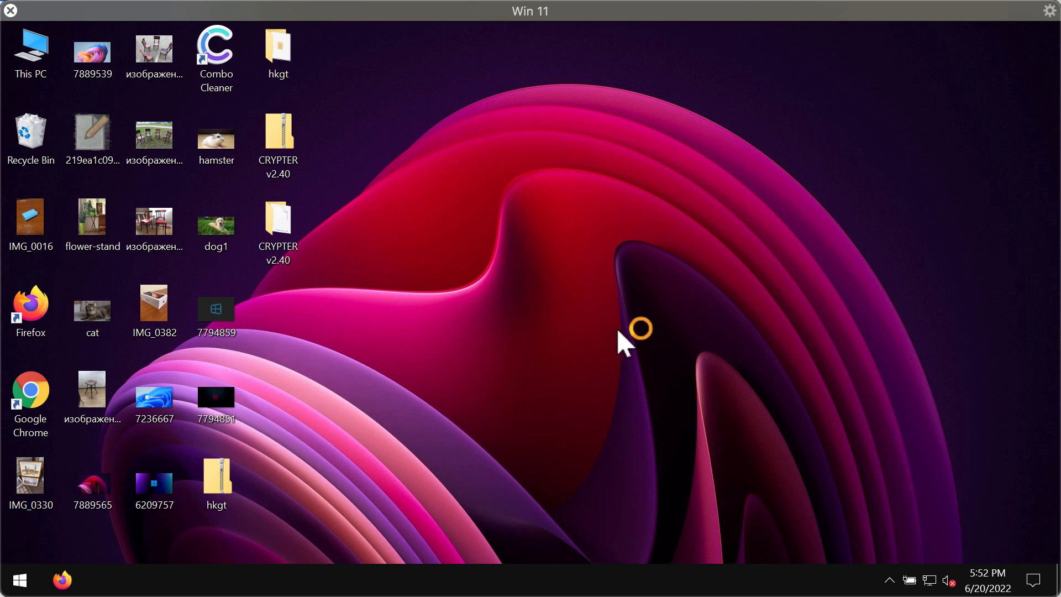
Step: Try opening the encrypted dog1.jpg.hkgt file, which Windows reports it cannot open
left_click(277, 139)
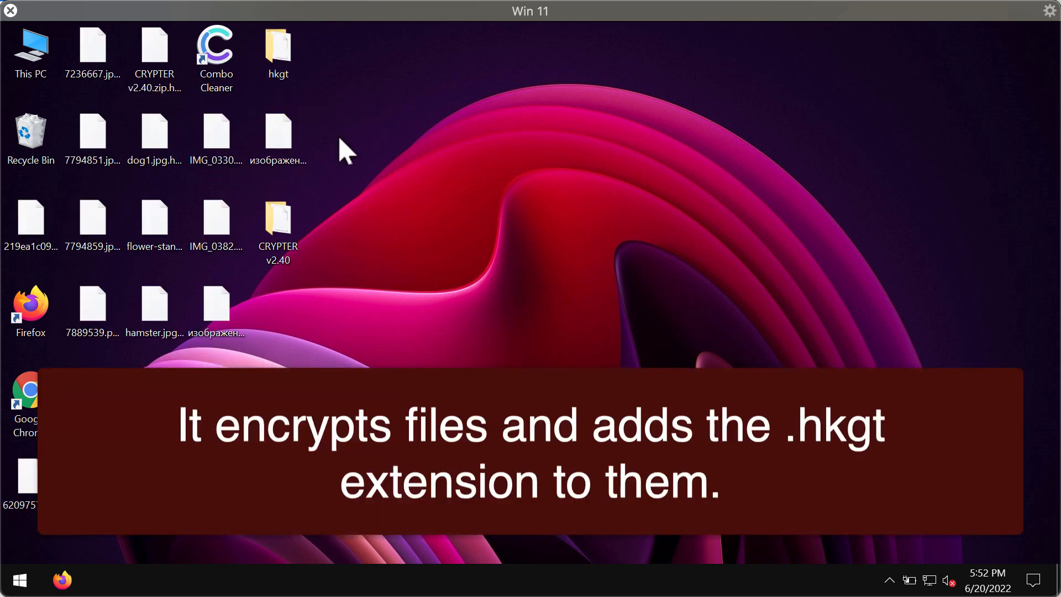
double_click(154, 133)
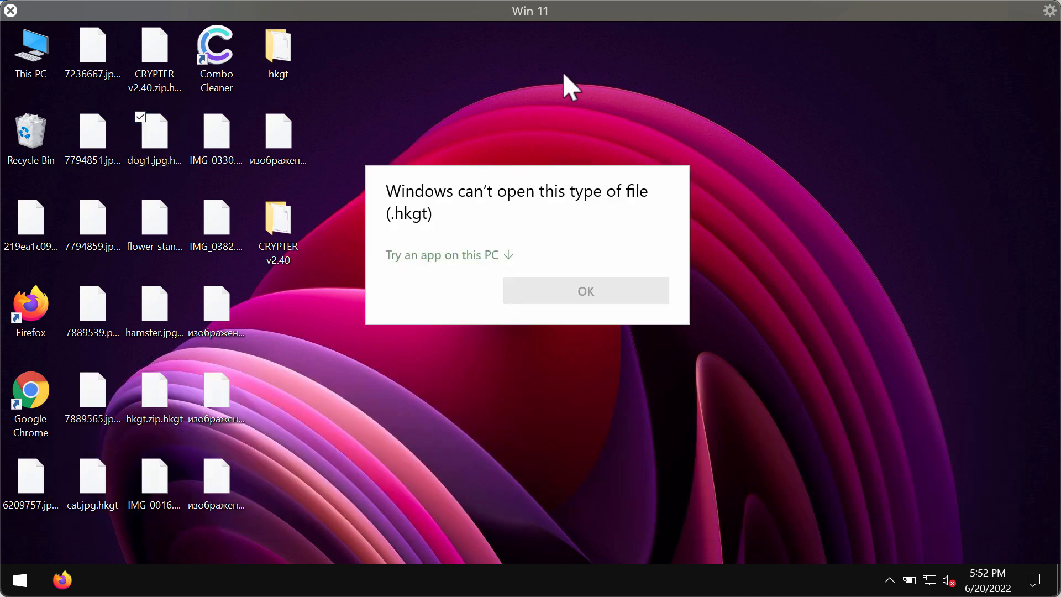
mouse_move(446, 214)
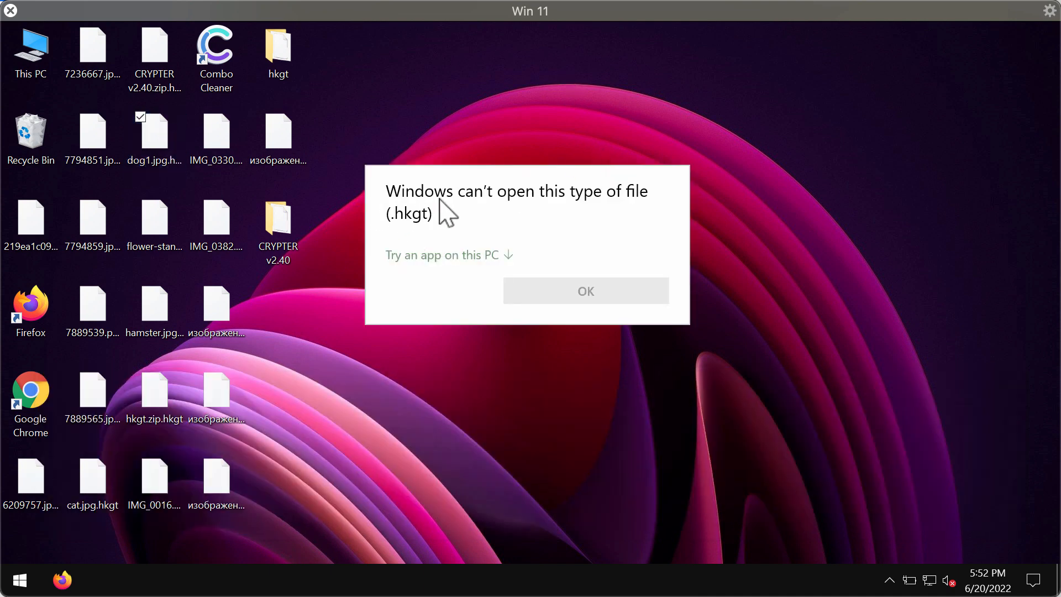
mouse_move(551, 191)
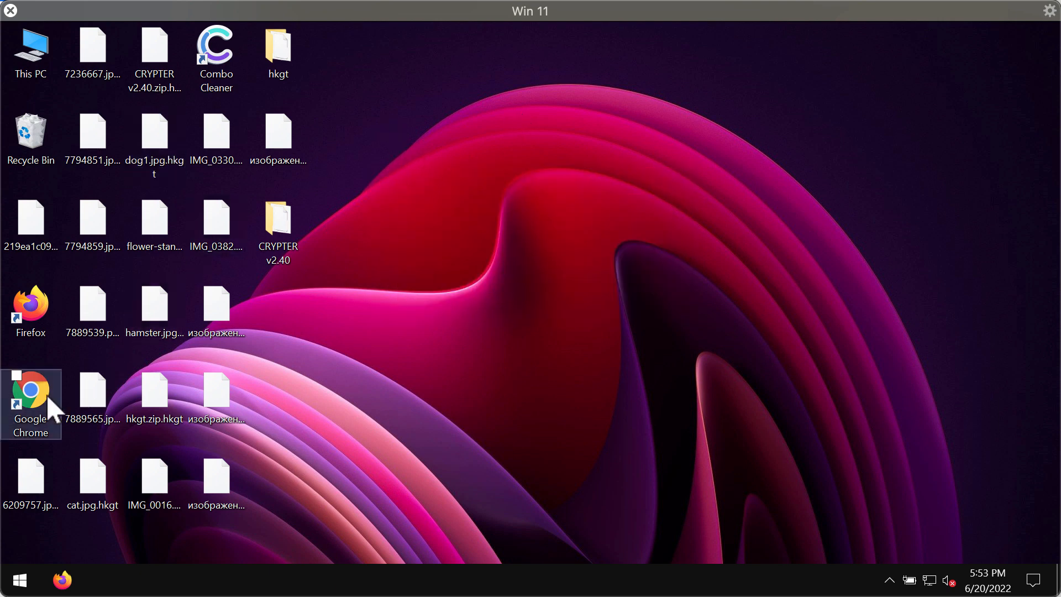
Step: Load combocleaner.com in Chrome and close the What's New tab
left_click(31, 402)
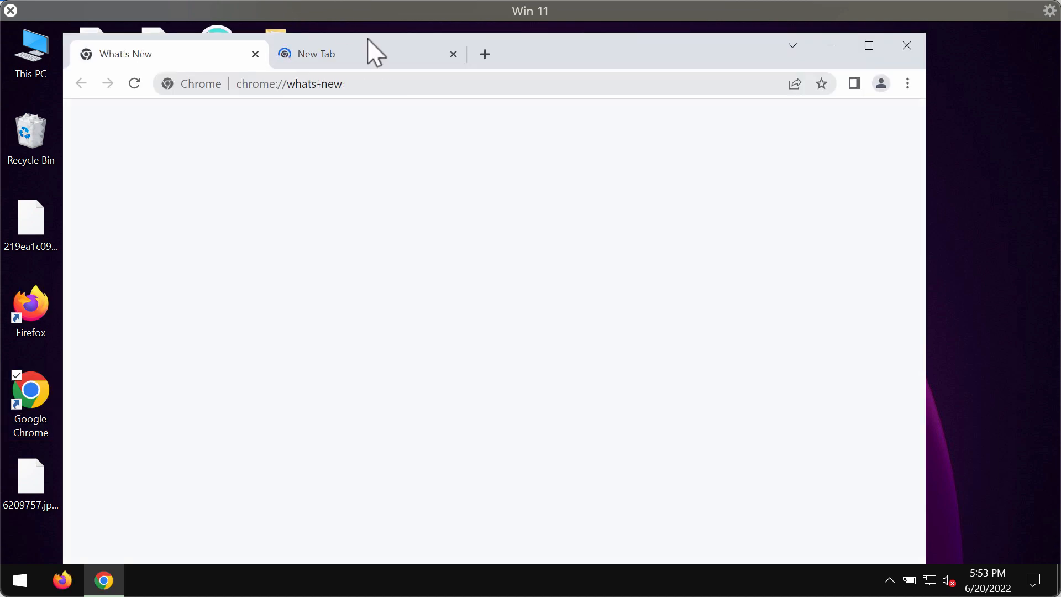
left_click(315, 55)
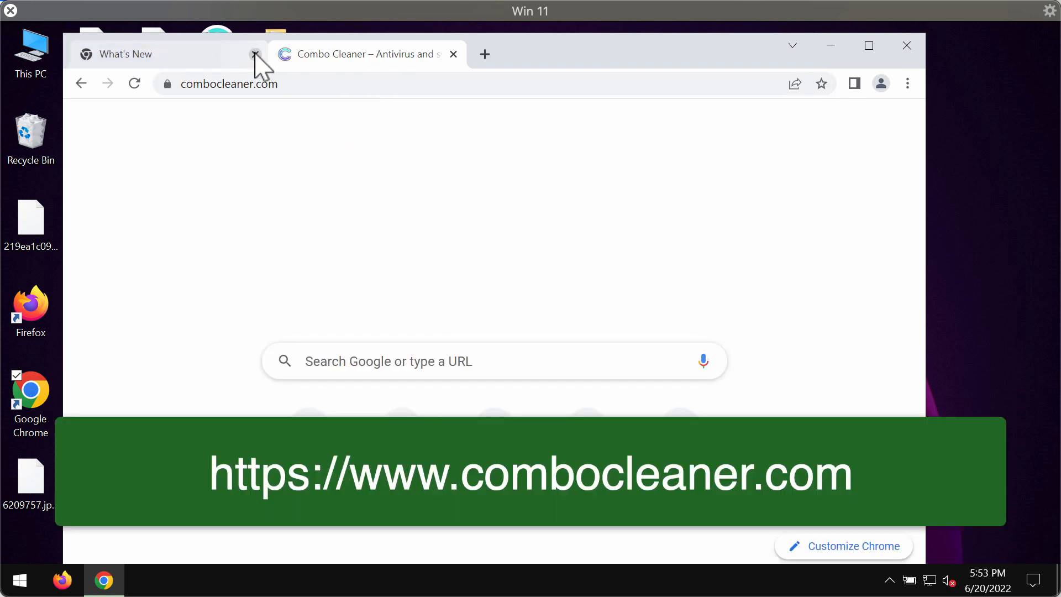
left_click(255, 54)
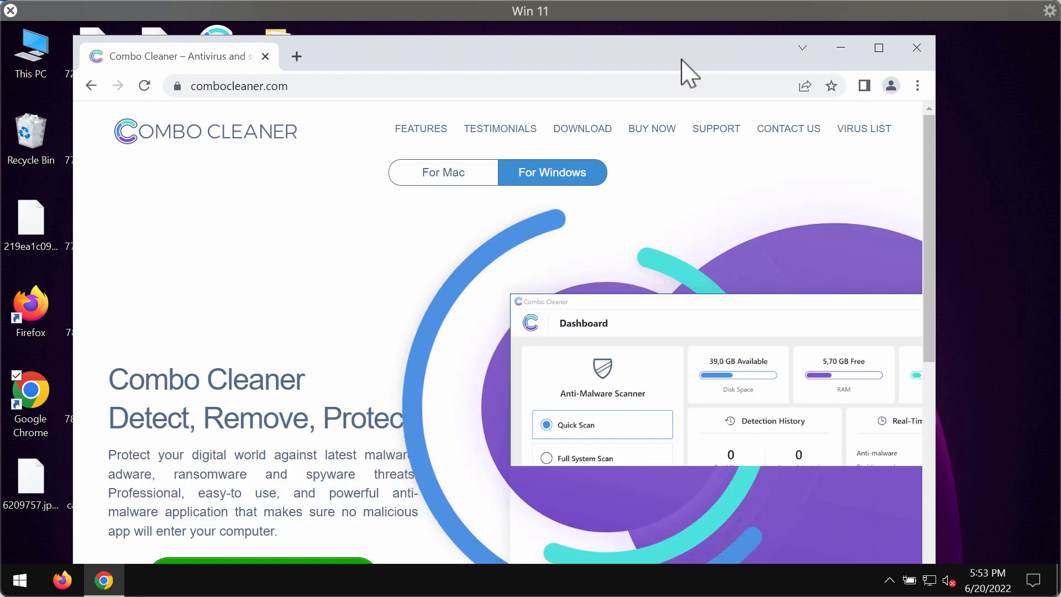
scroll("down", 3)
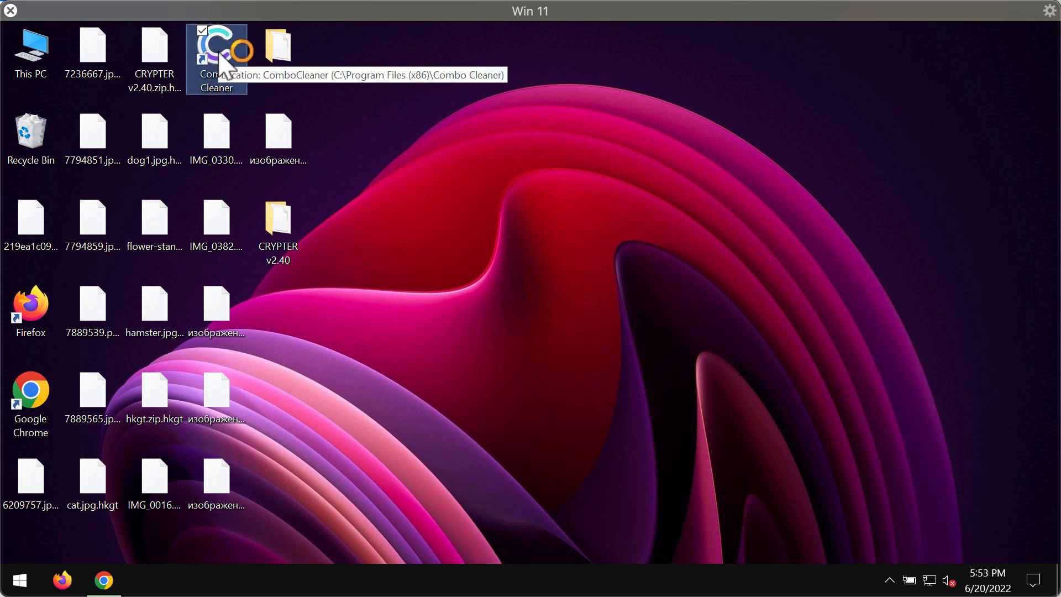
Step: Launch Combo Cleaner from the desktop and start a Quick Scan of the computer
double_click(216, 47)
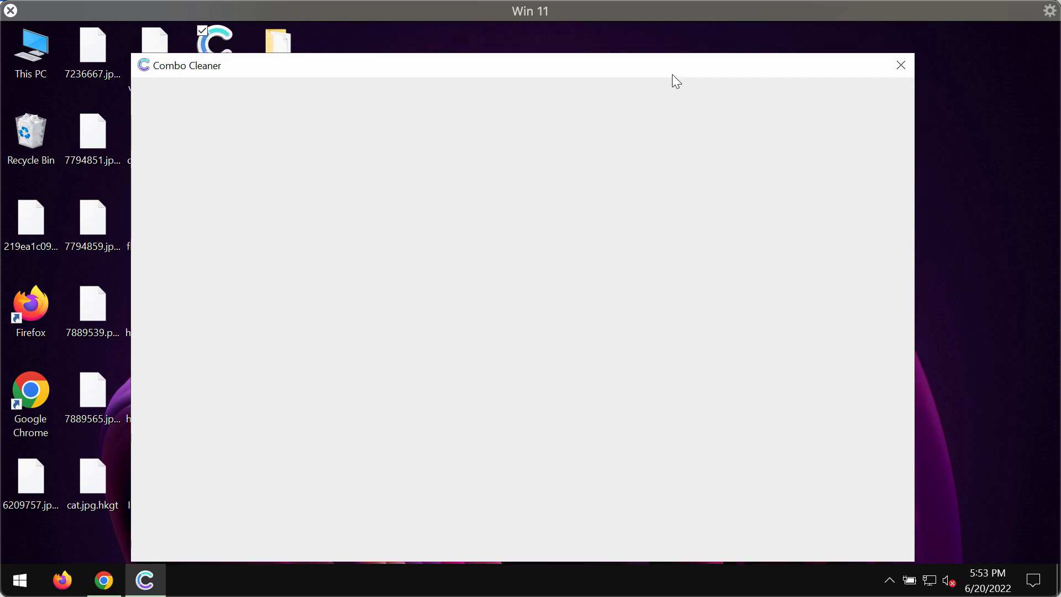
mouse_move(678, 92)
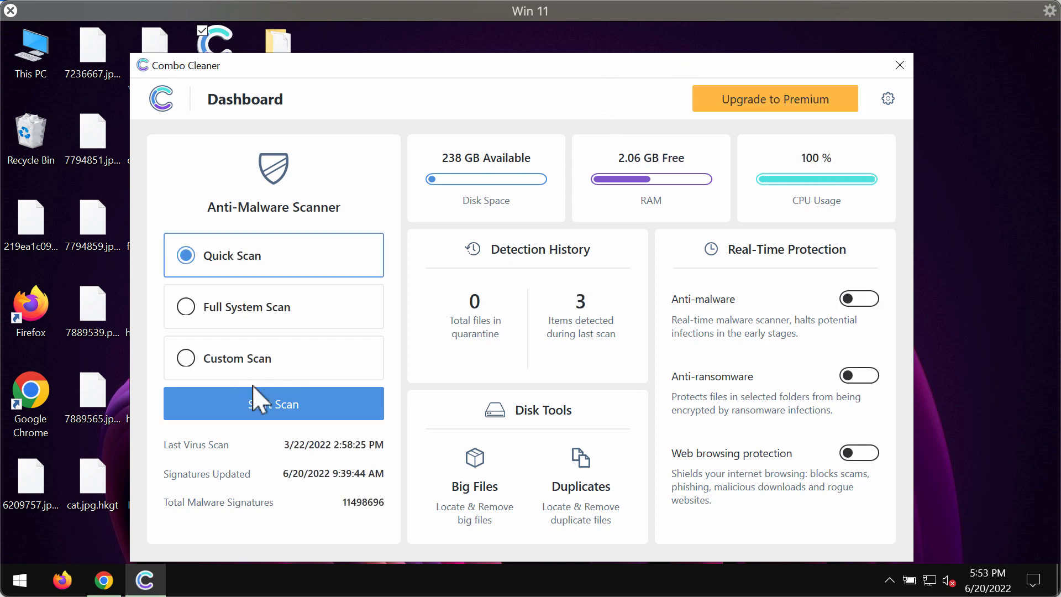
mouse_move(527, 78)
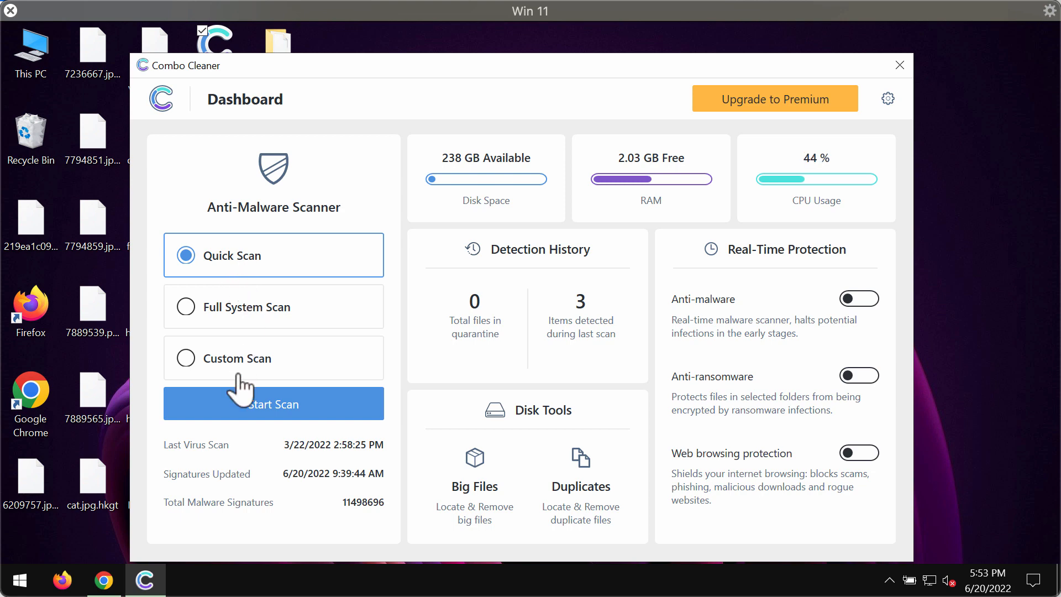
left_click(273, 403)
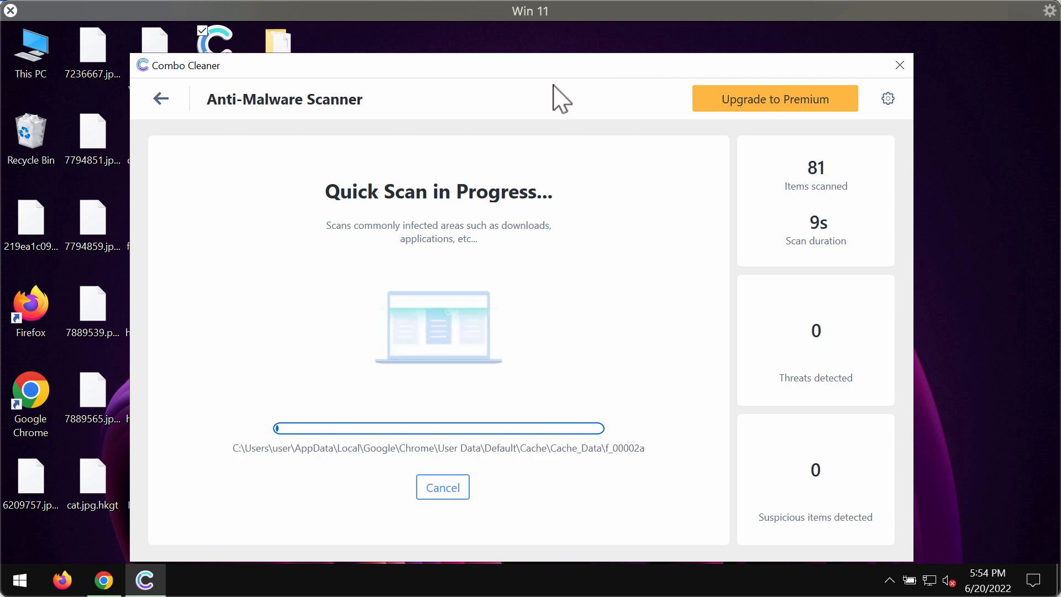
mouse_move(511, 352)
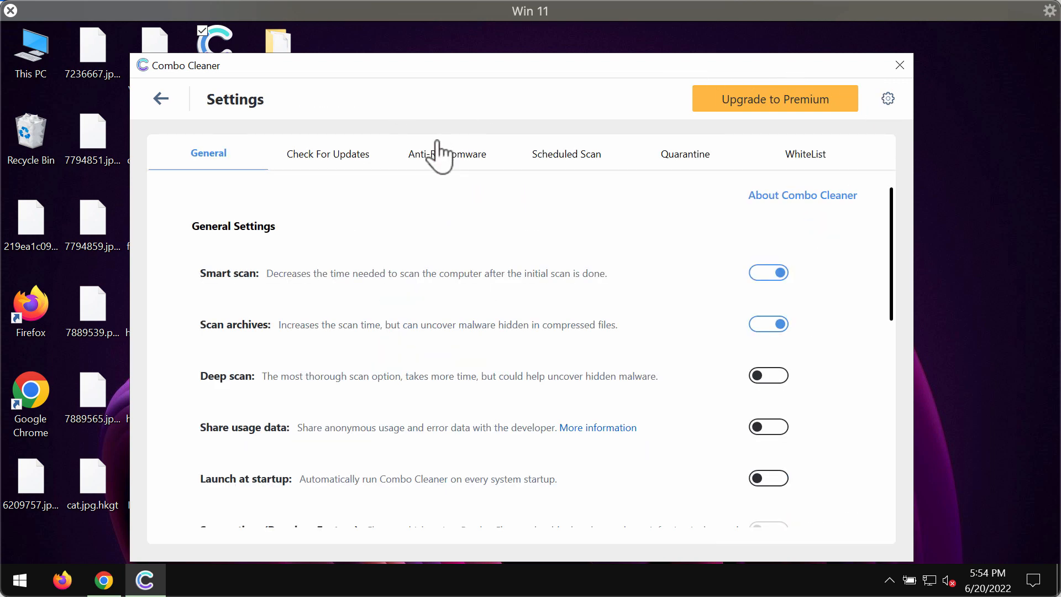
Step: Check the Anti-Ransomware protected folders, then return to the dashboard
left_click(446, 153)
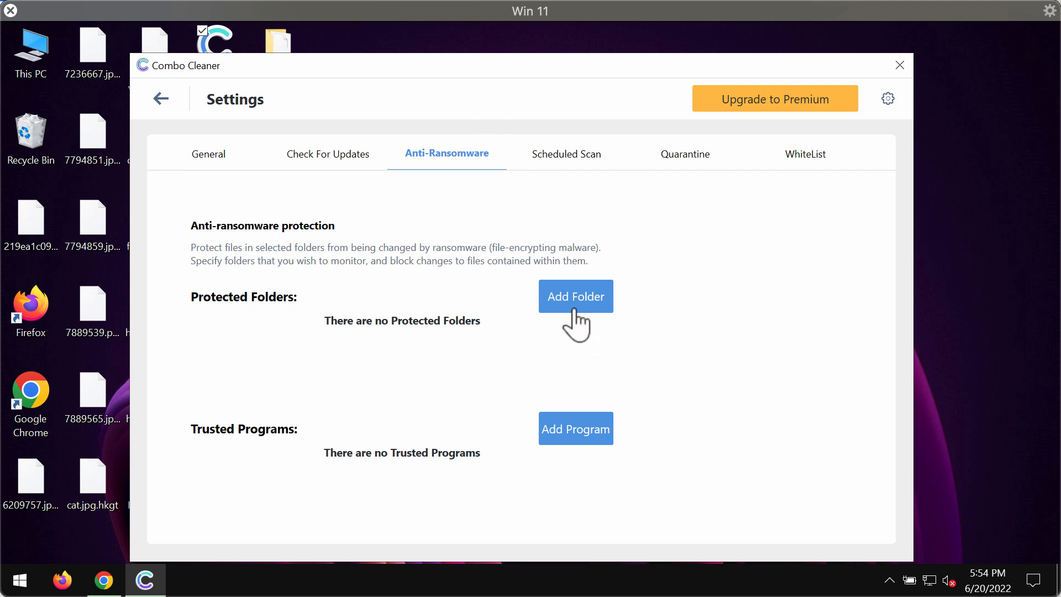
mouse_move(505, 355)
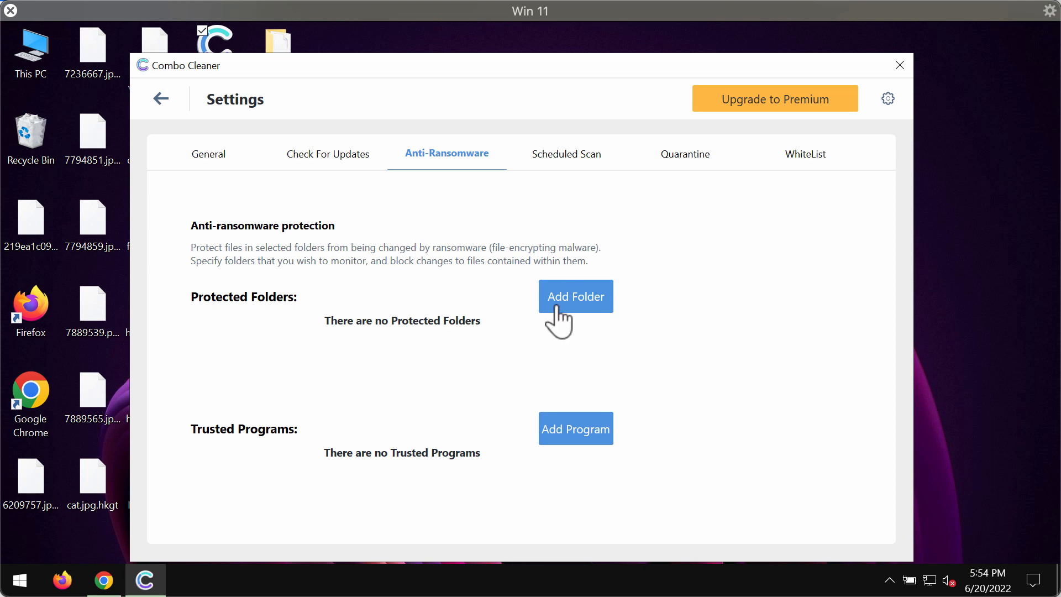
left_click(160, 98)
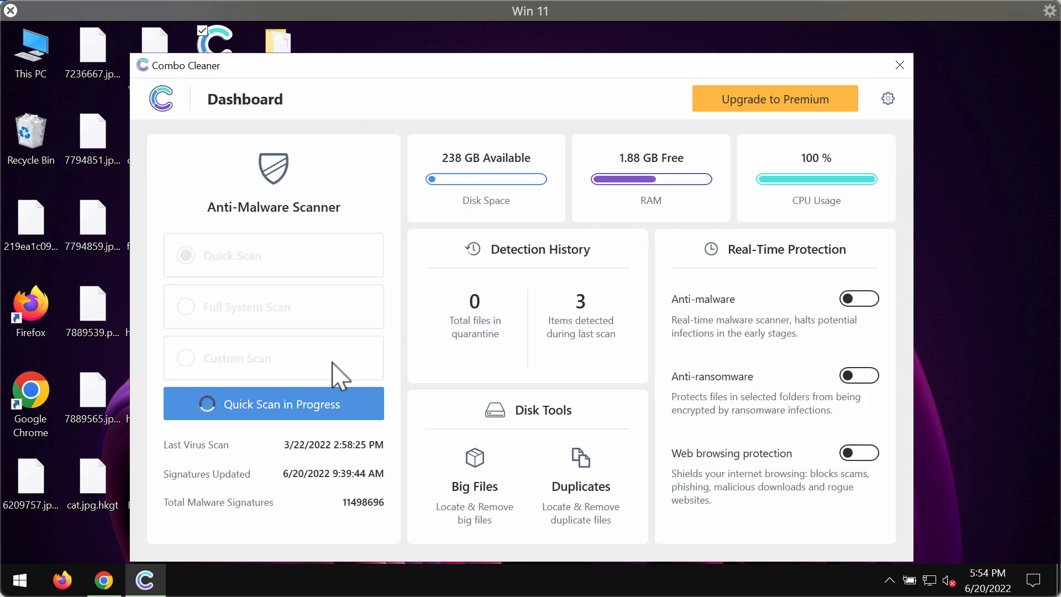
Step: Reopen the running quick scan's progress page showing one threat detected
left_click(273, 404)
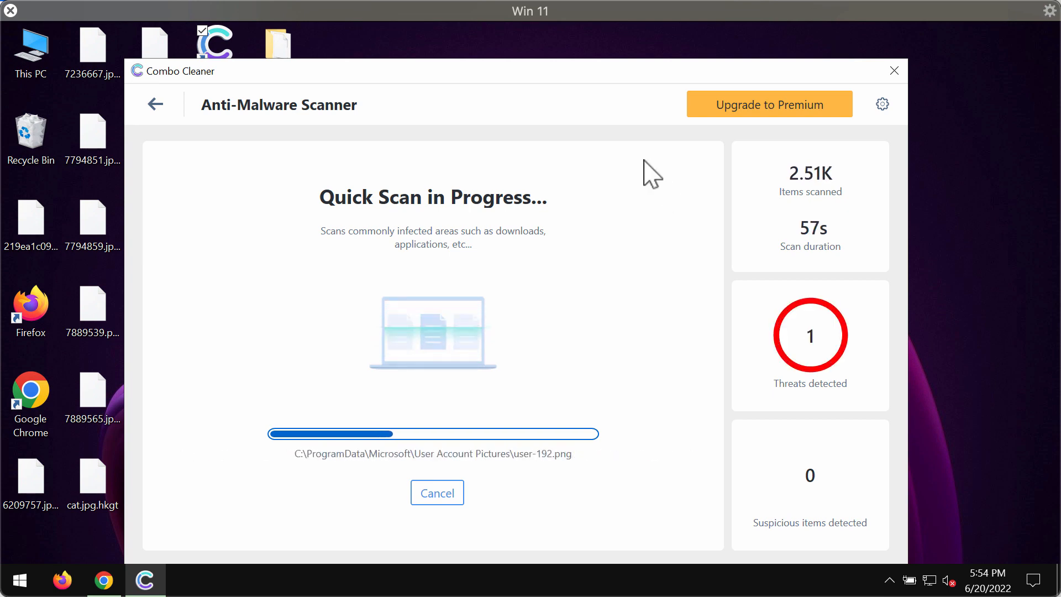
mouse_move(535, 333)
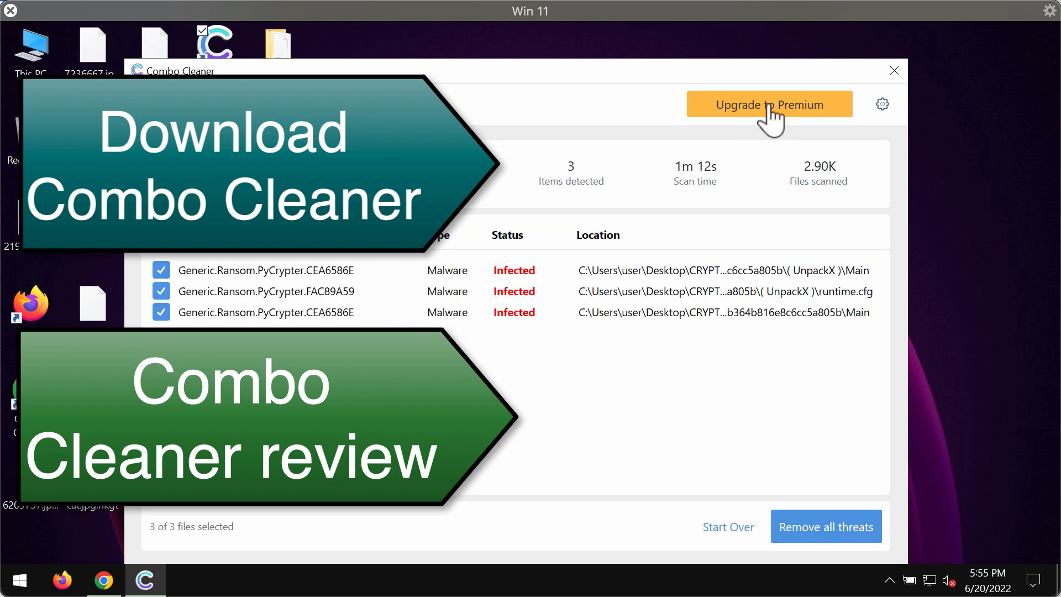
Step: View the Upgrade to Premium offer after three PyCrypter detections are listed
left_click(768, 104)
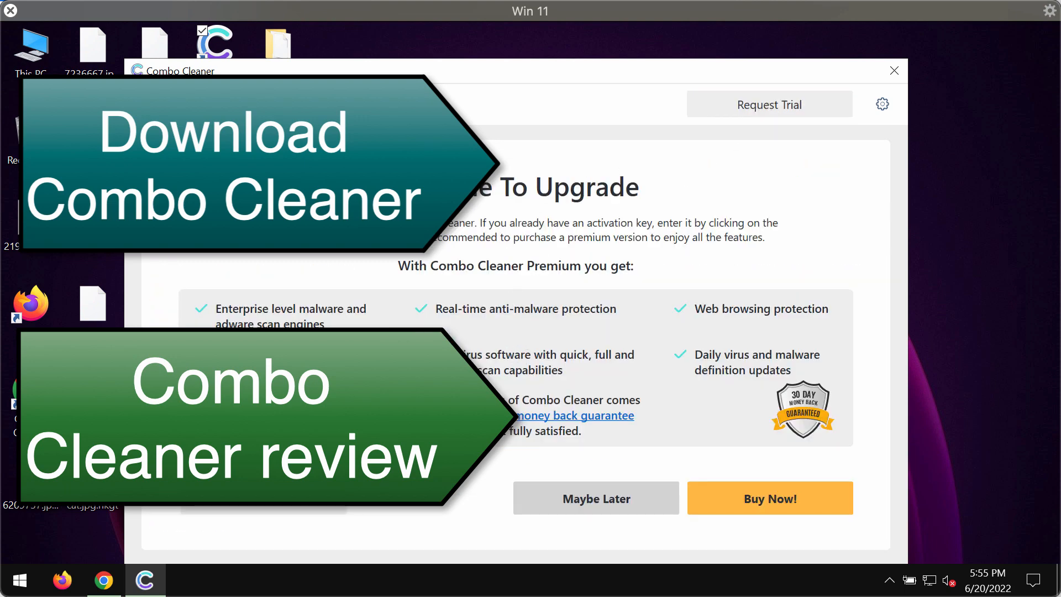